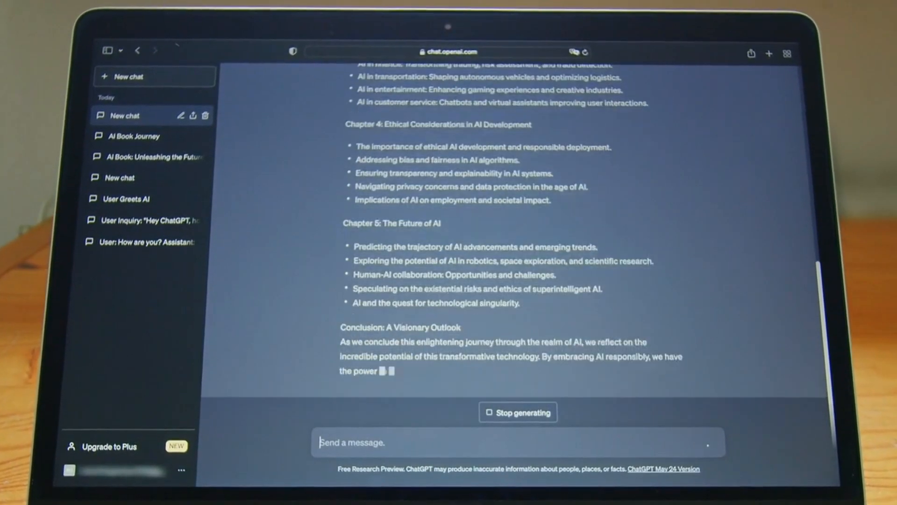
{"action": "scroll", "scroll_direction": "up", "scroll_amount": 3}
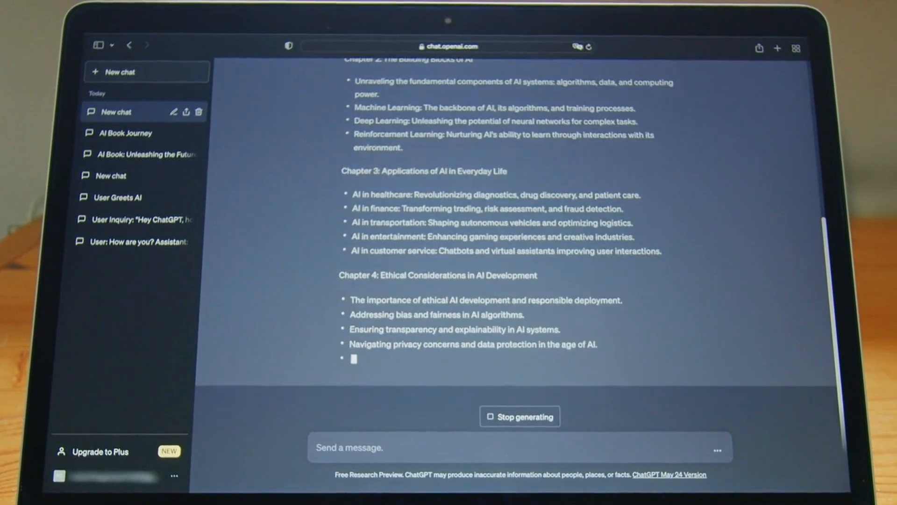
{"action": "scroll", "scroll_direction": "up", "scroll_amount": 3}
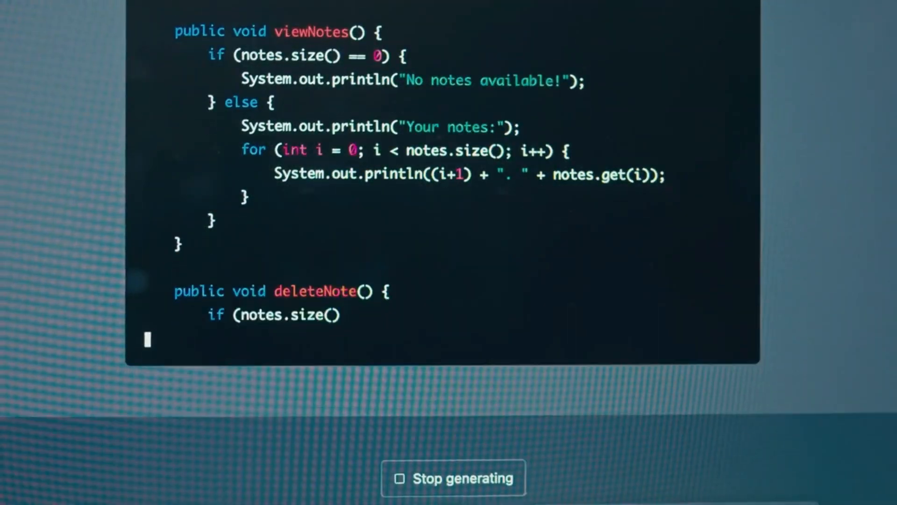
{"action": "scroll", "scroll_direction": "down", "scroll_amount": 3}
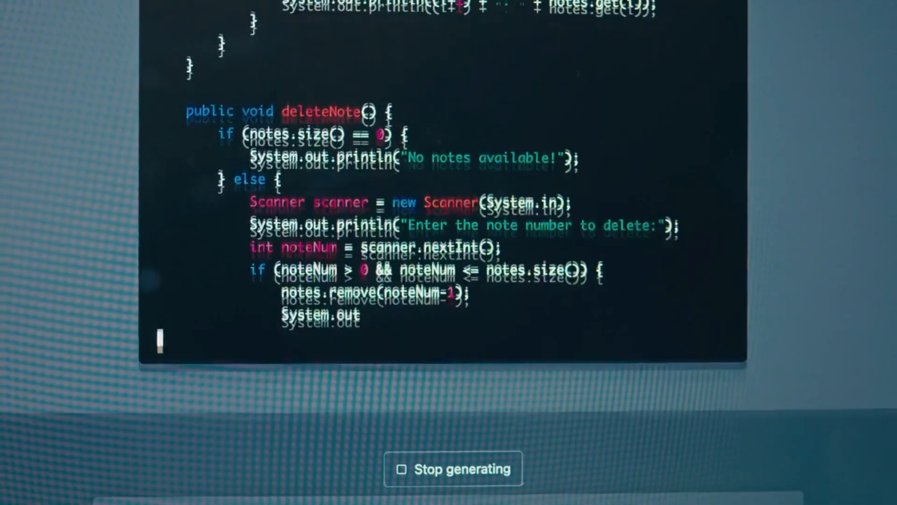